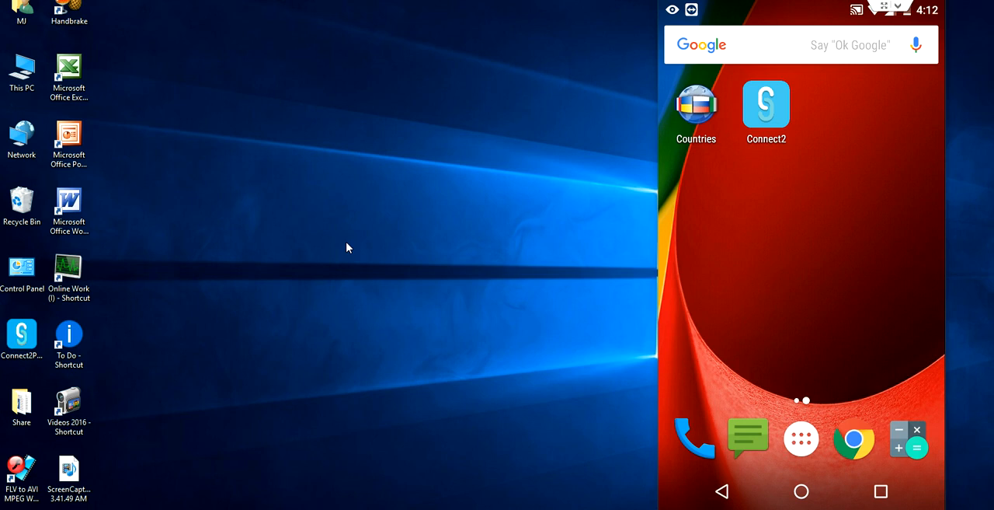
mouse_move(746, 124)
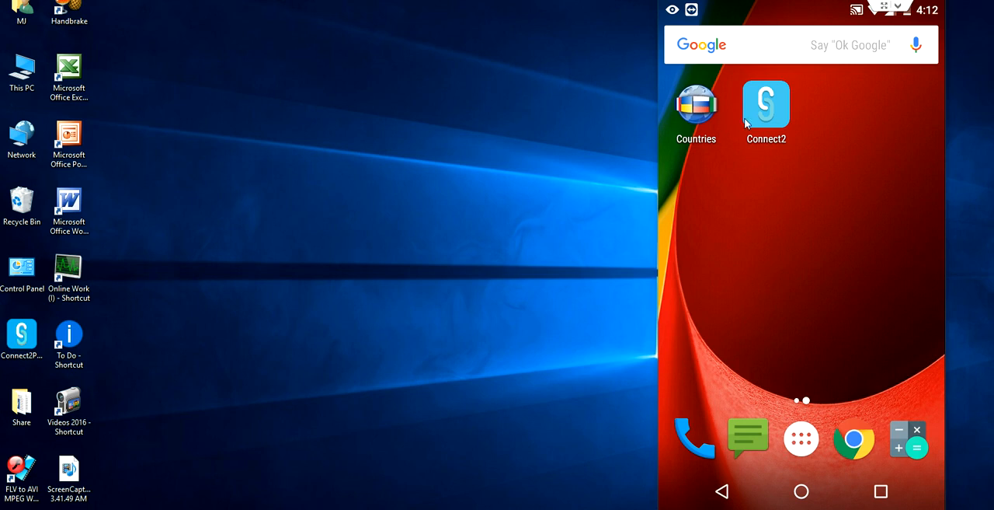
mouse_move(250, 479)
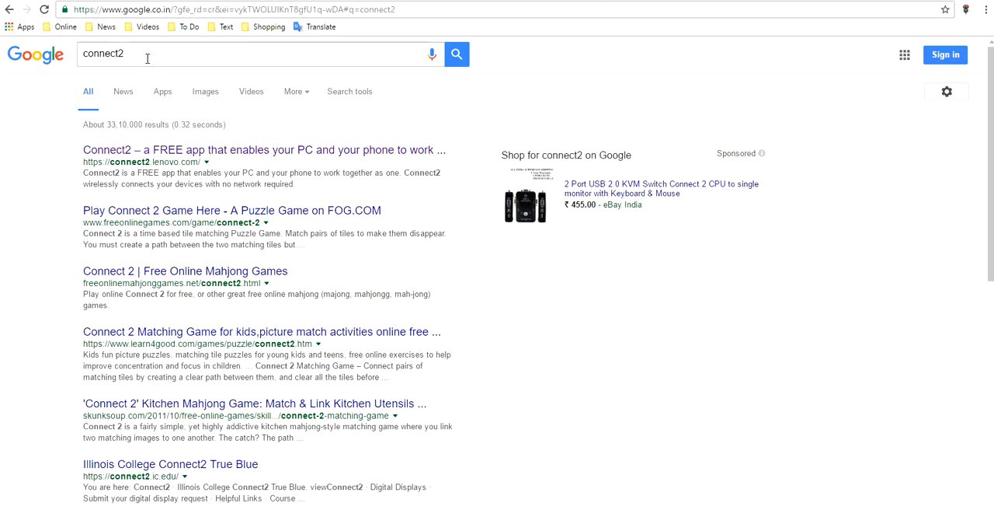
mouse_move(147, 58)
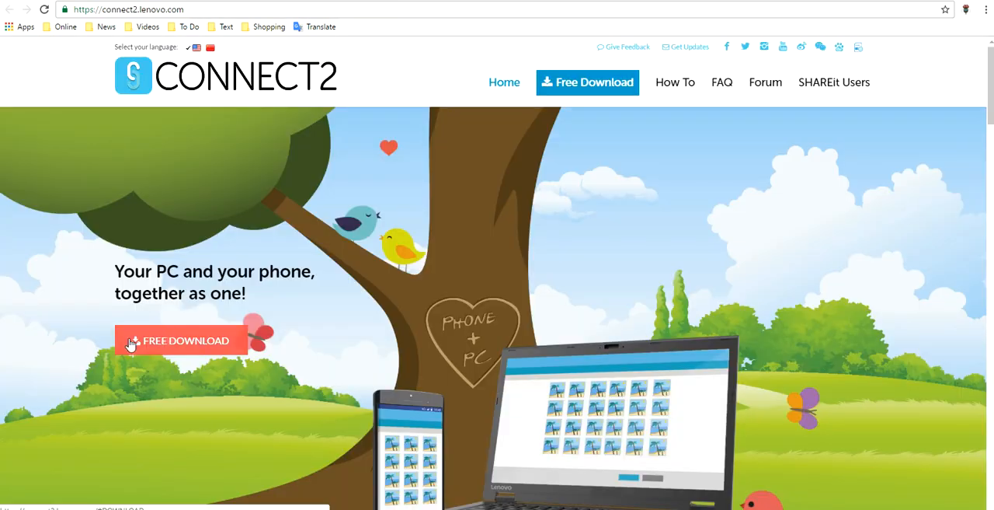
- Jump to the Connect2 website's download section with Windows and Android options
scroll(down, 3)
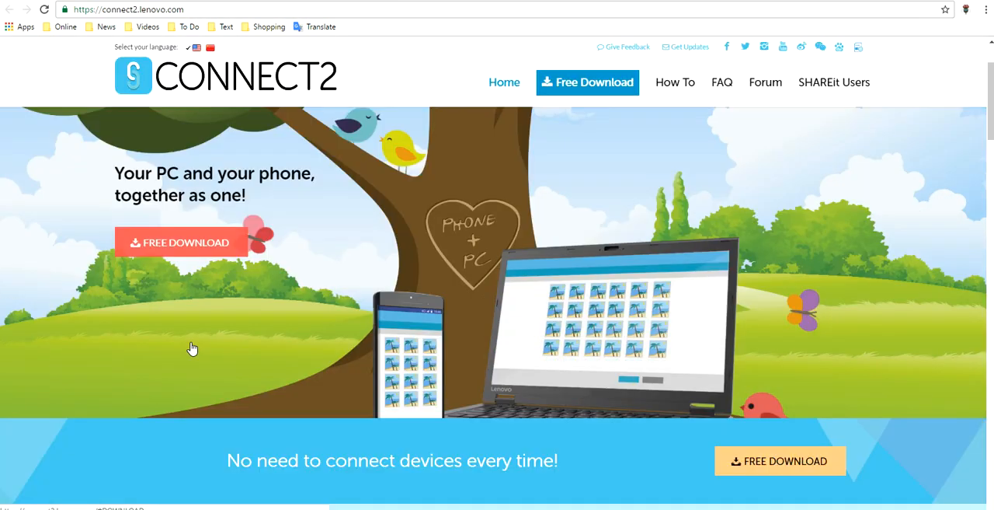
click(588, 81)
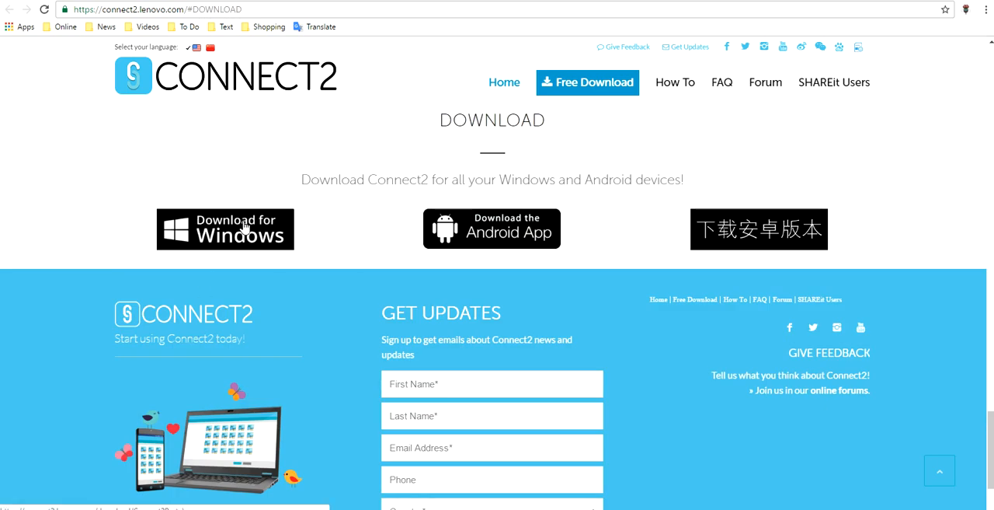
mouse_move(237, 220)
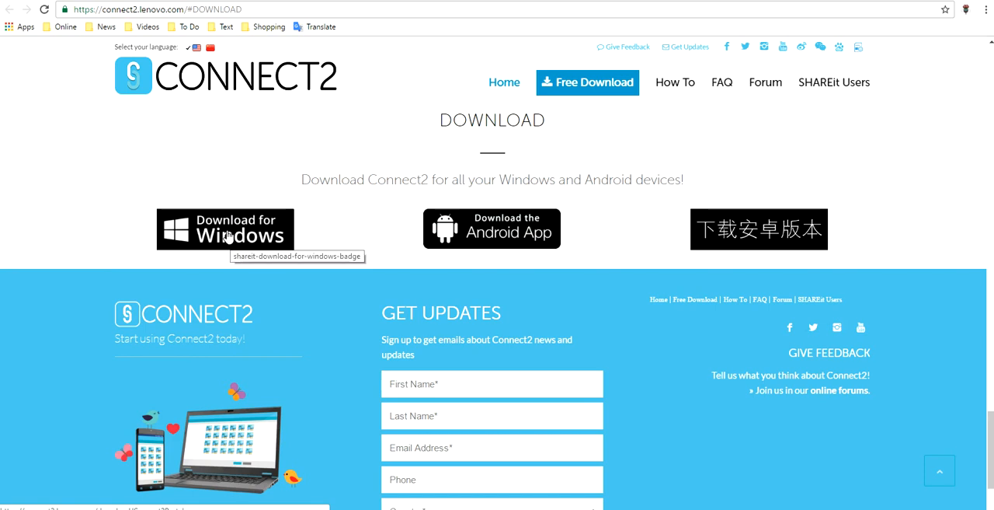
mouse_move(295, 225)
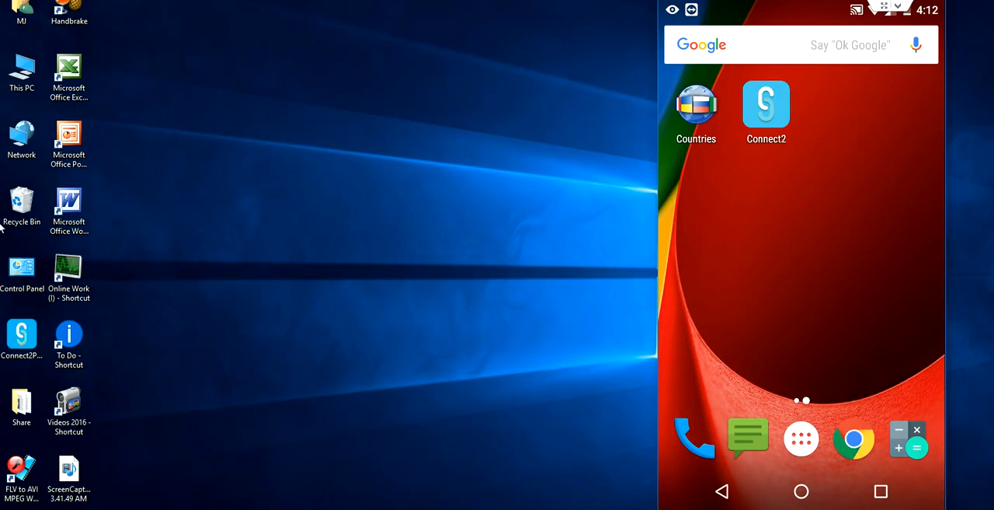
- Run Connect2Portal.exe and continue setup with the default folder and desktop shortcut
double_click(22, 336)
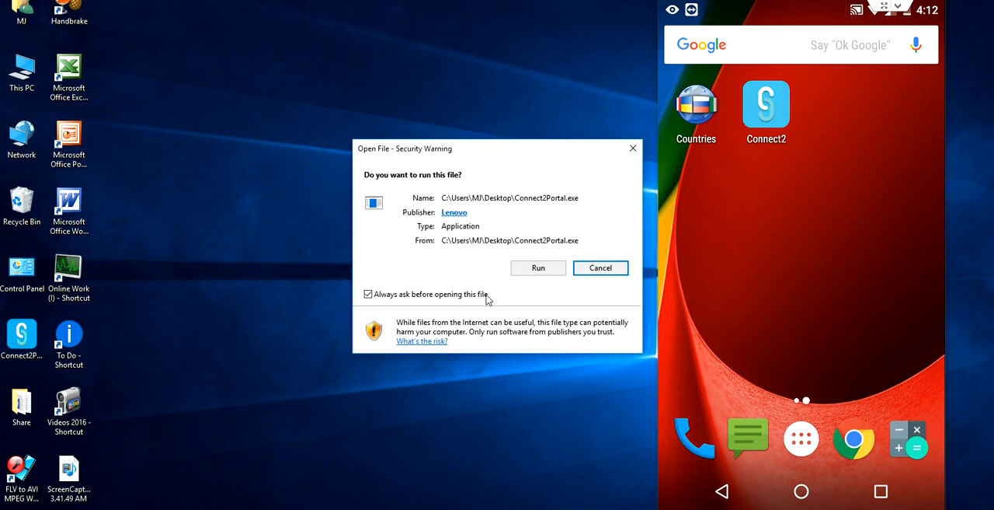
click(538, 267)
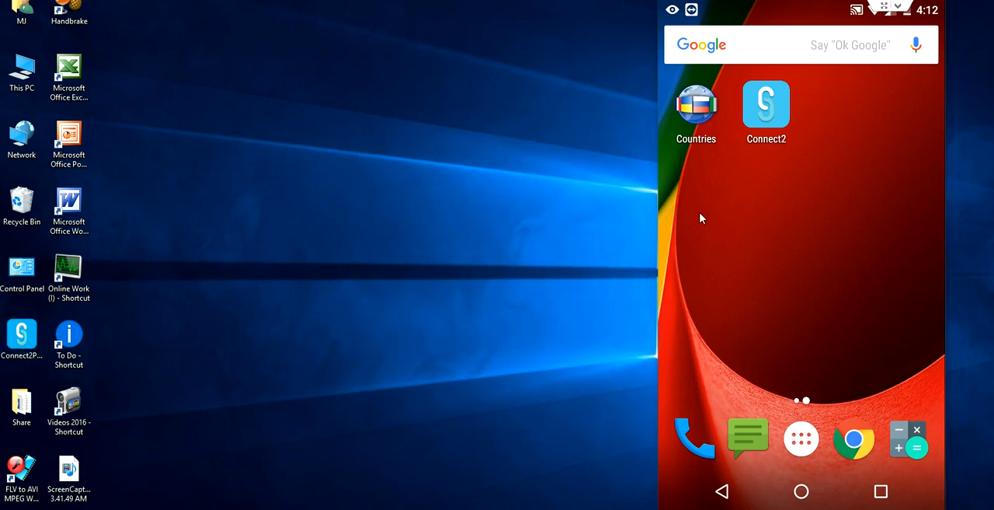
mouse_move(438, 191)
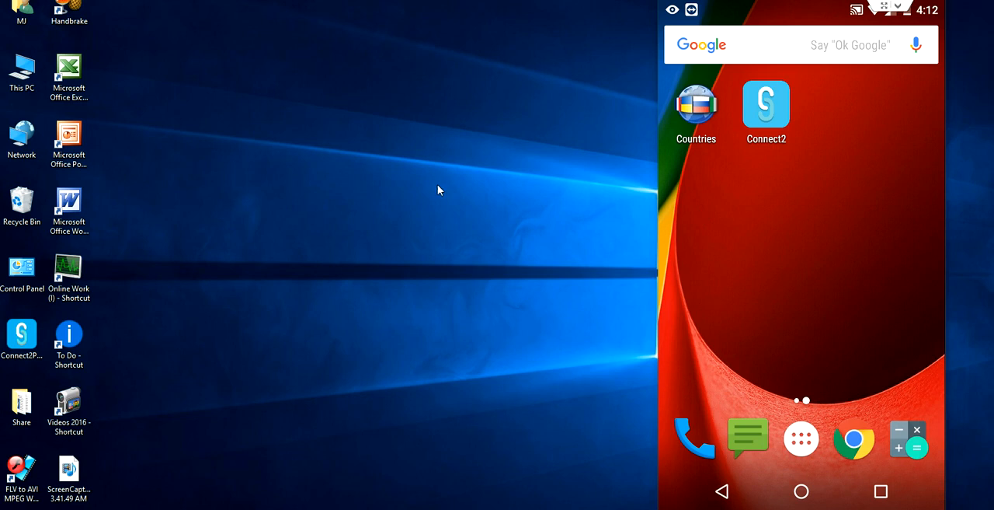
mouse_move(438, 147)
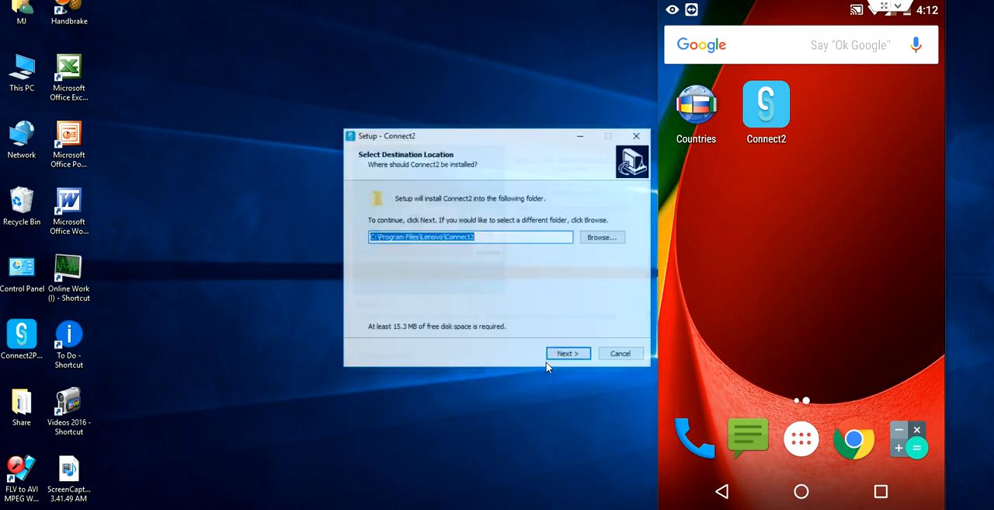
click(568, 352)
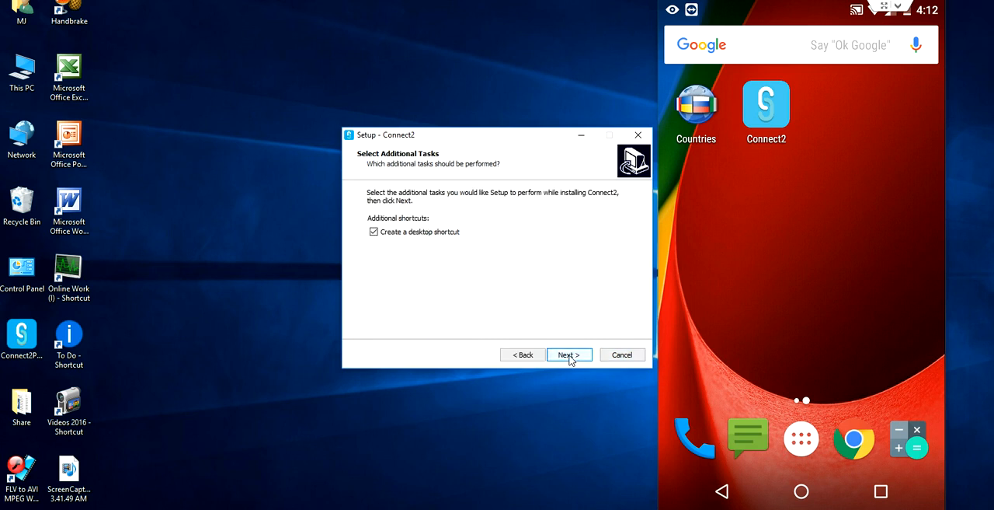
click(569, 354)
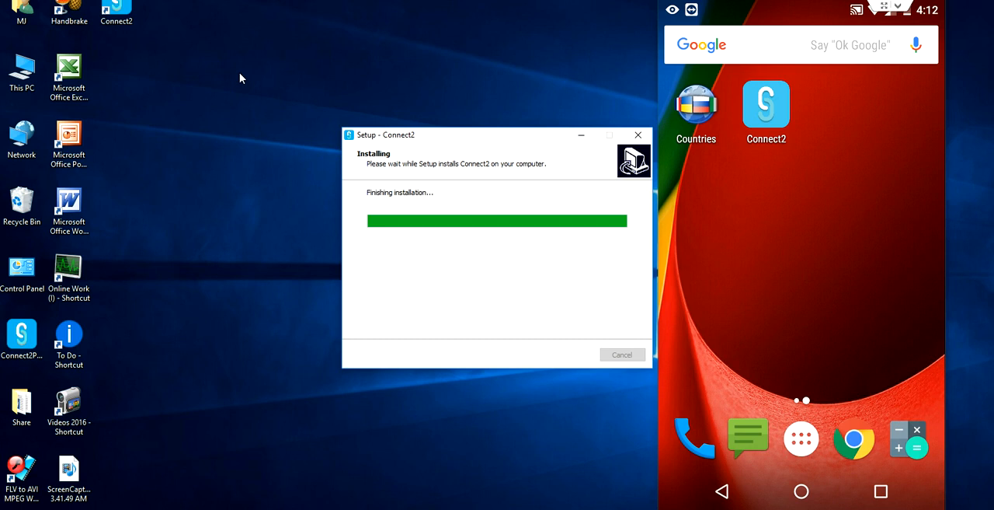
- Finish Connect2 setup and refresh the desktop
right_click(240, 78)
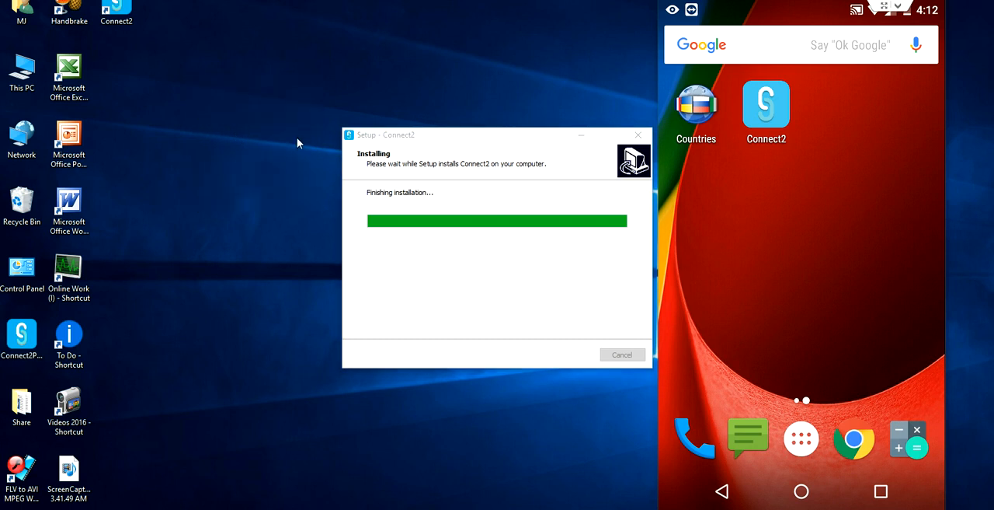
mouse_move(389, 205)
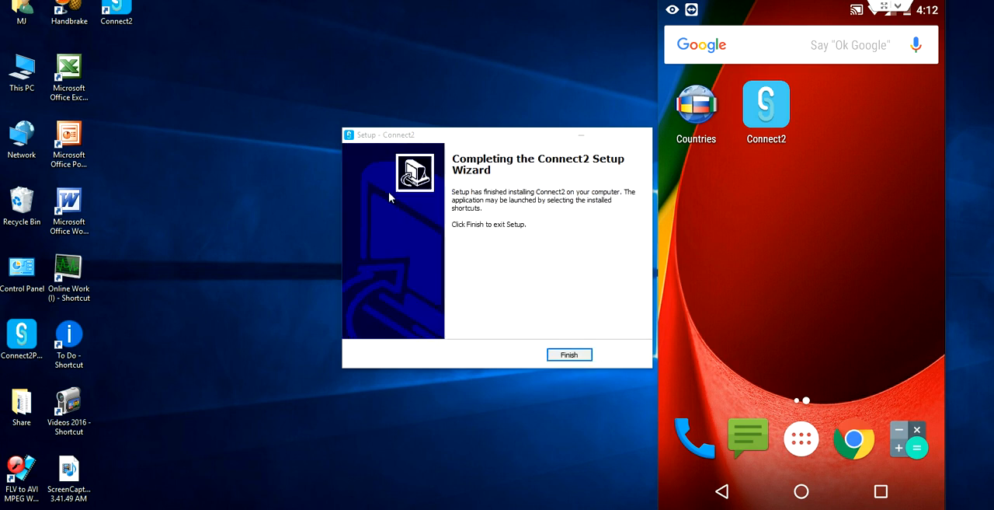
click(568, 354)
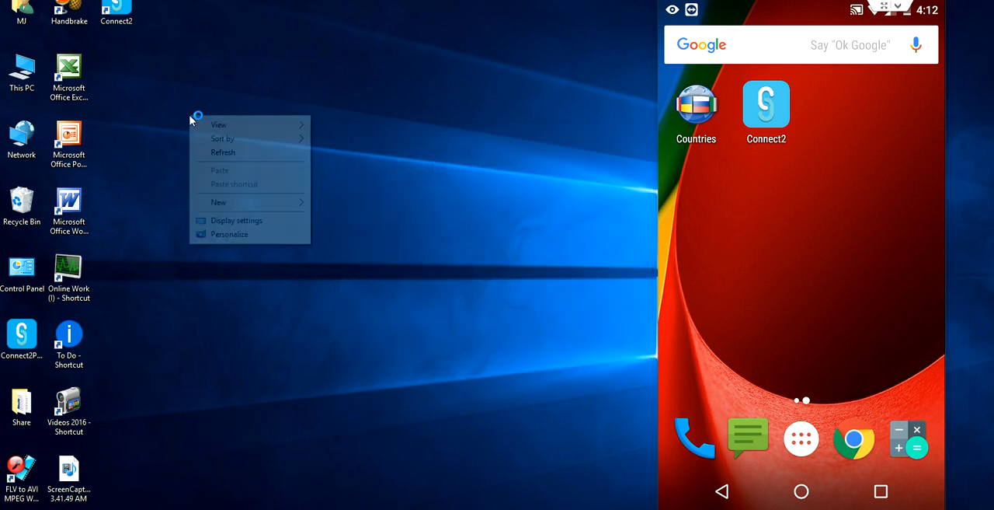
click(142, 93)
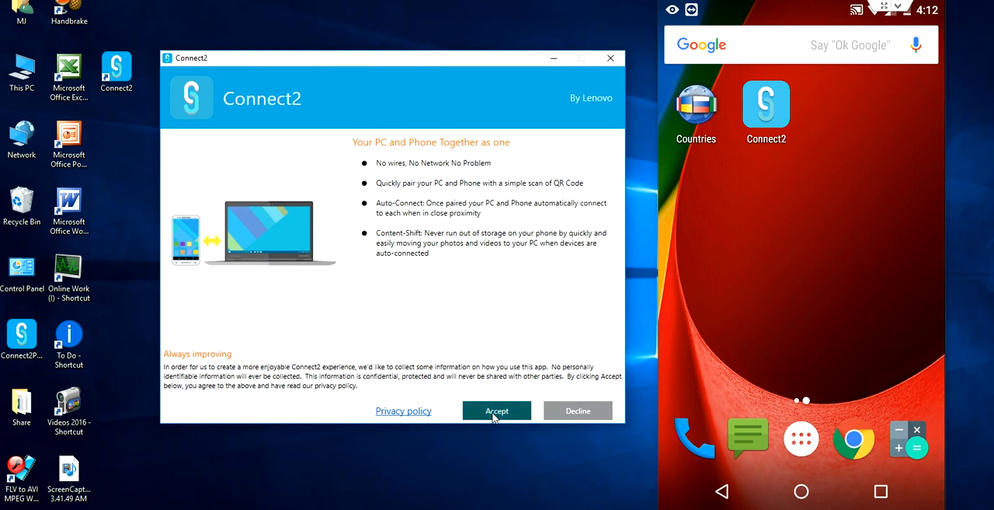
- Accept Connect2's usage-information privacy terms on the welcome screen
click(497, 410)
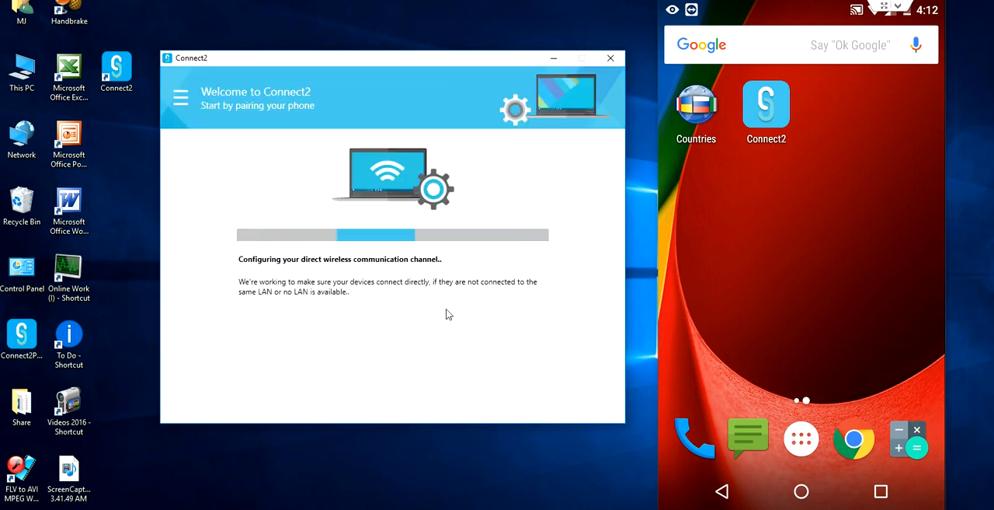
mouse_move(458, 326)
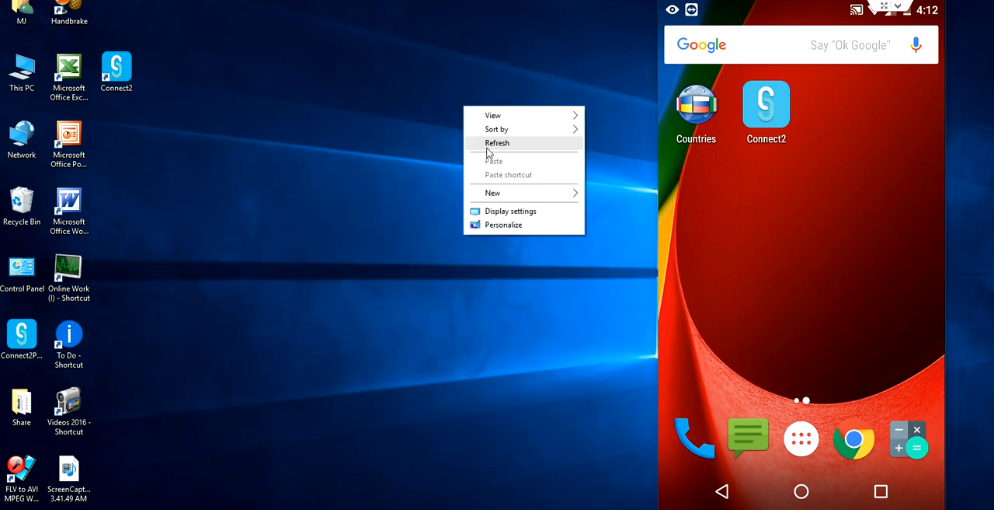
- Launch the Connect2 app from the phone's app list
click(497, 142)
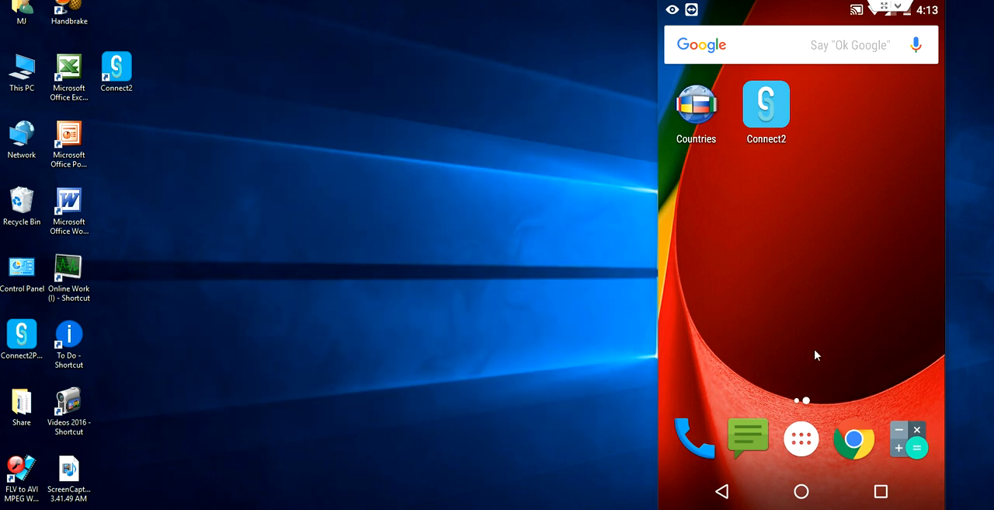
click(801, 438)
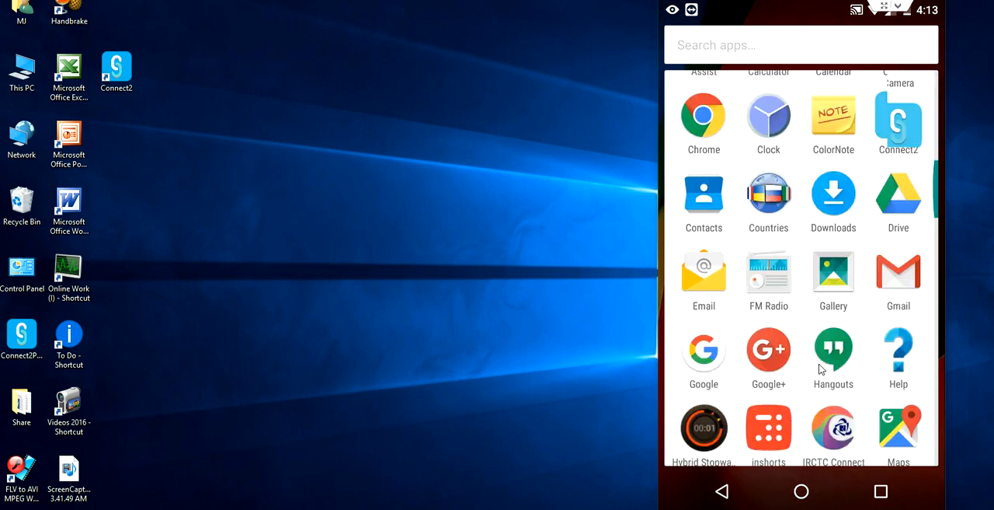
scroll(down, 3)
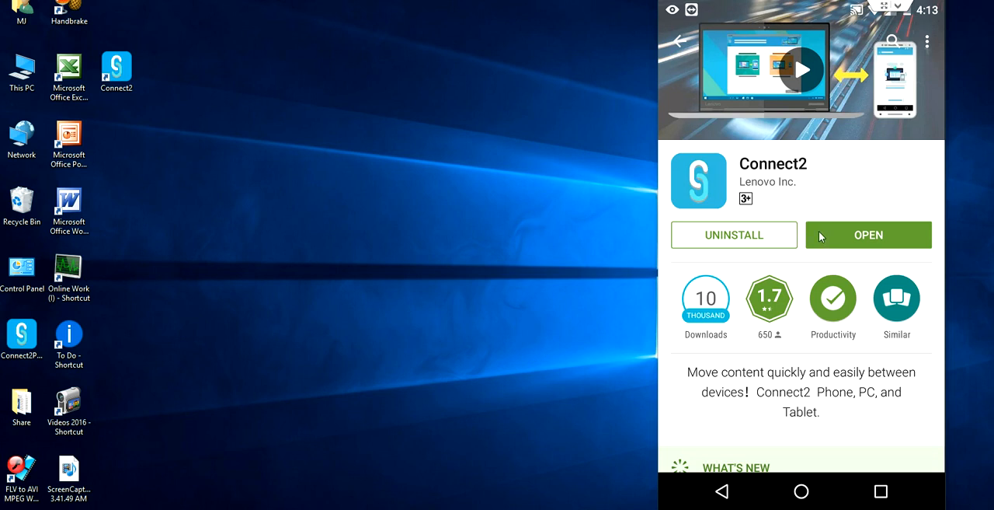
mouse_move(762, 179)
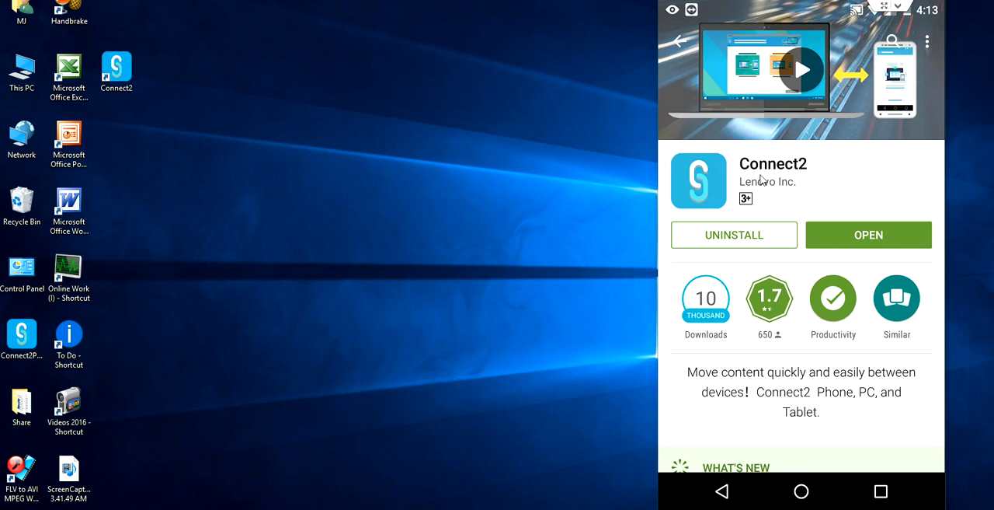
mouse_move(806, 173)
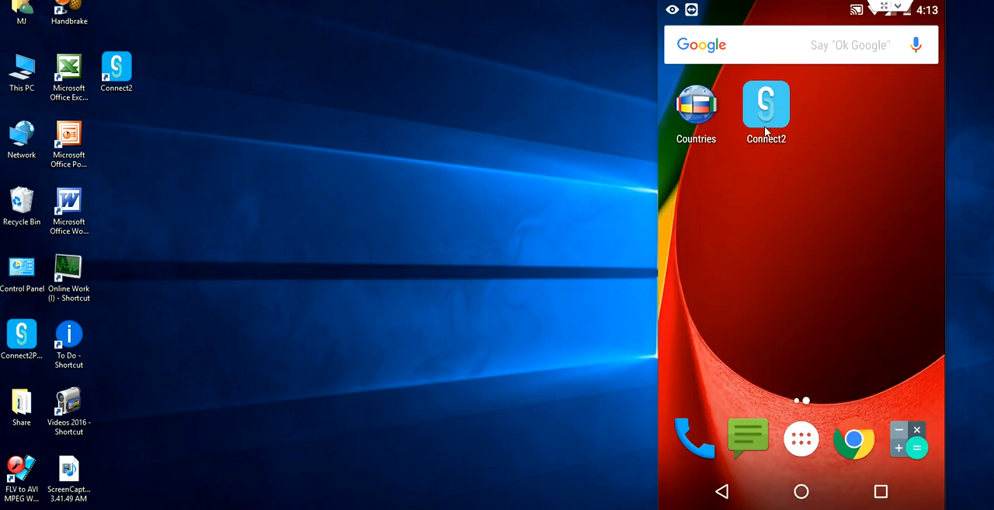
click(765, 103)
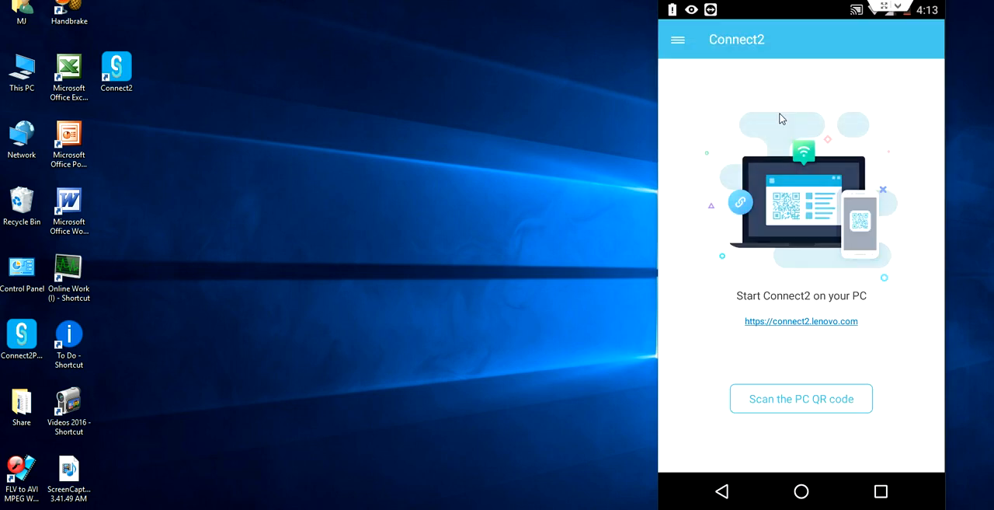
mouse_move(752, 70)
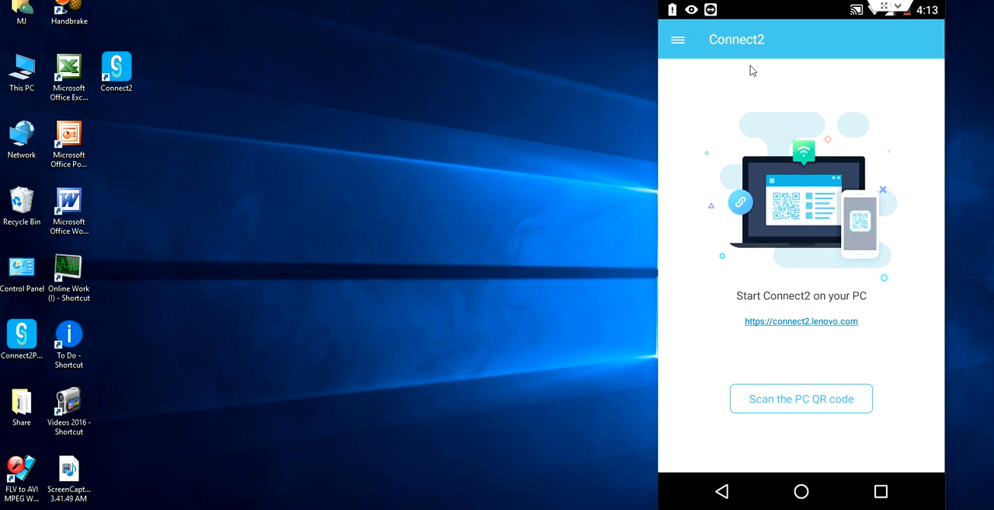
mouse_move(191, 90)
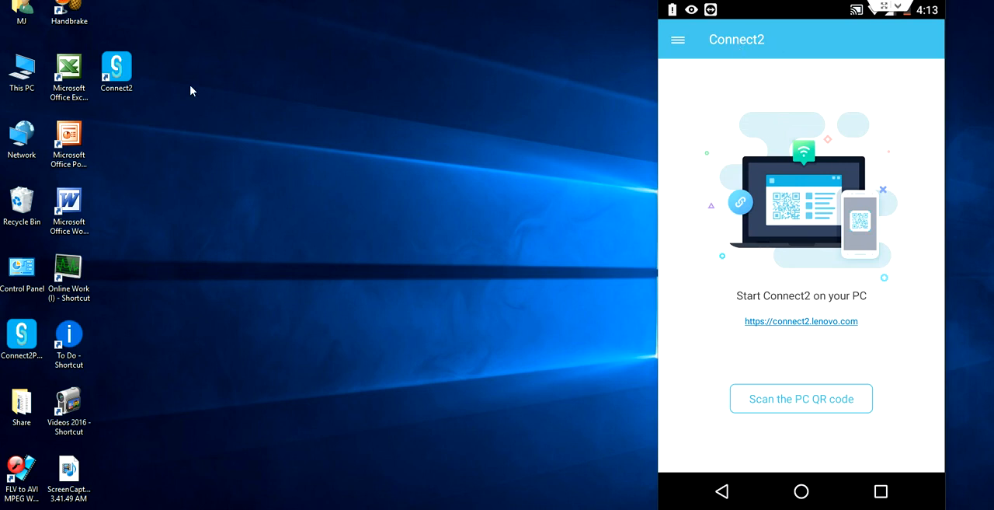
- Launch Connect2 from the desktop shortcut and show its pairing QR code
click(116, 70)
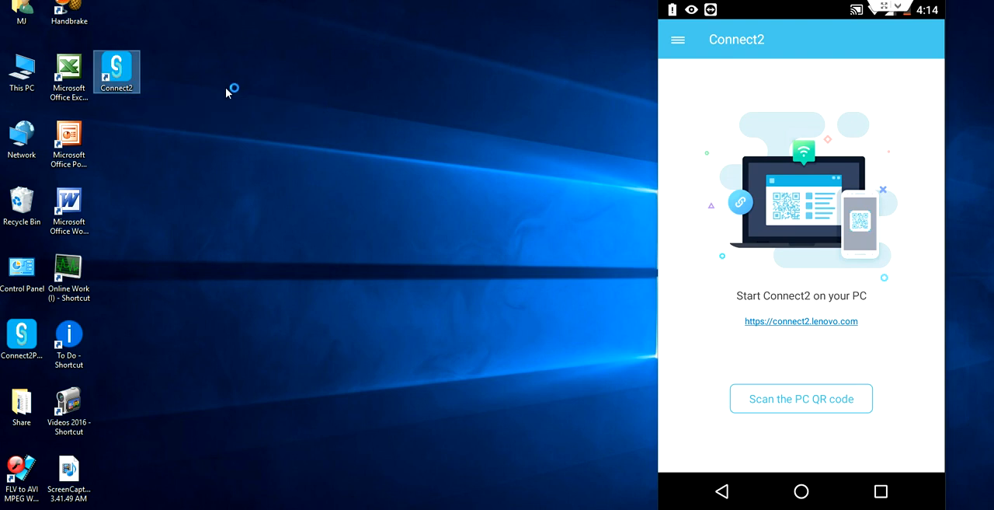
double_click(115, 72)
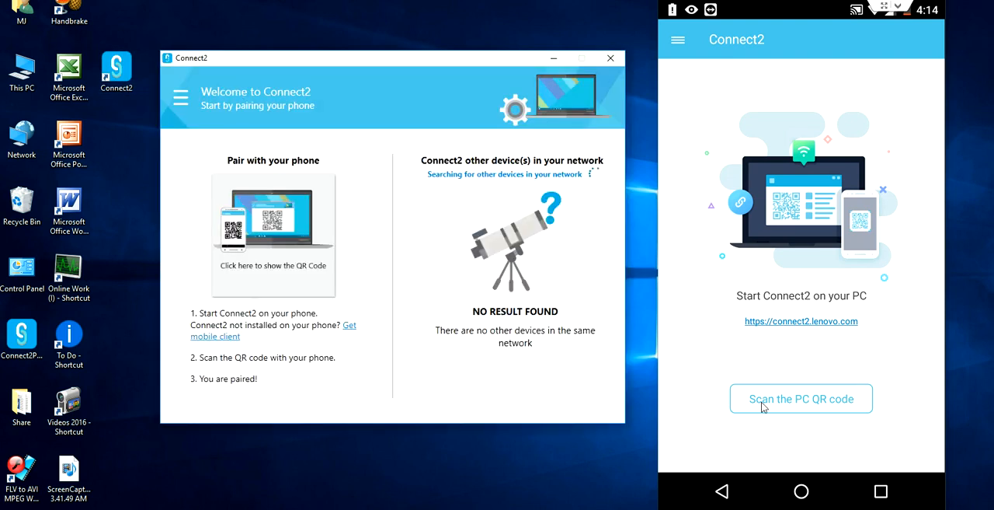
mouse_move(869, 404)
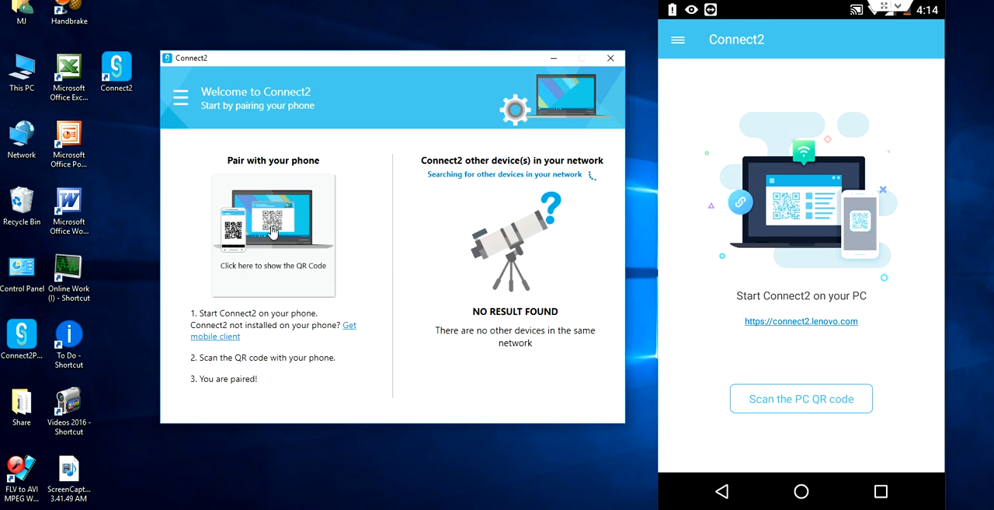
click(800, 398)
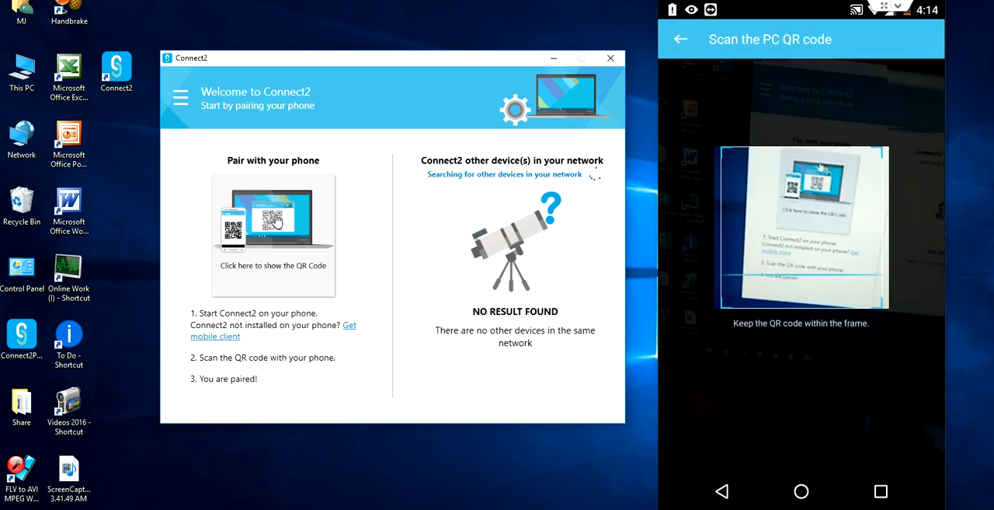
click(273, 234)
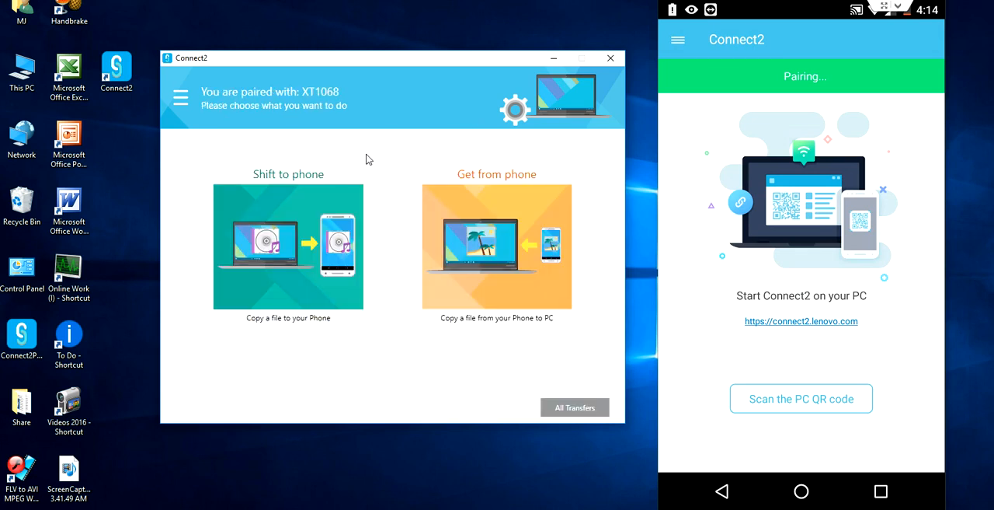
mouse_move(280, 184)
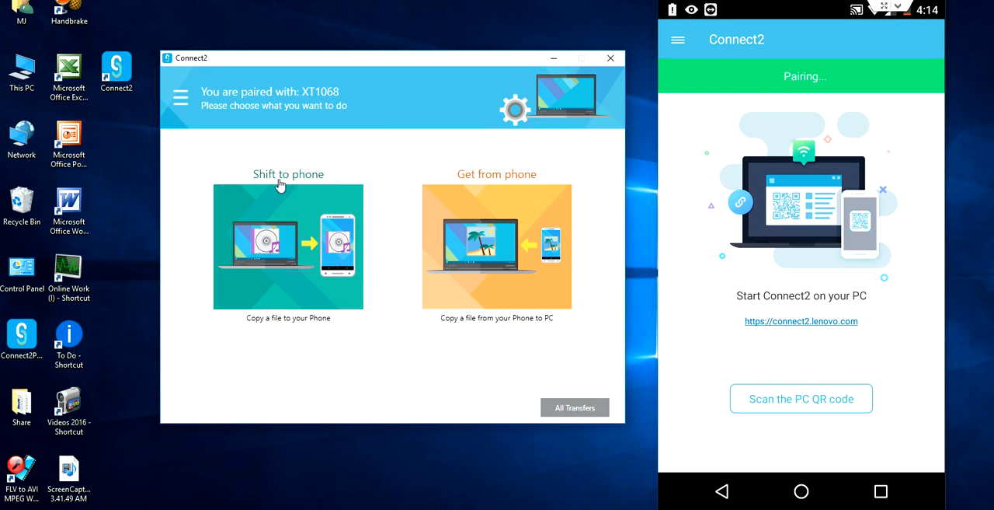
mouse_move(508, 180)
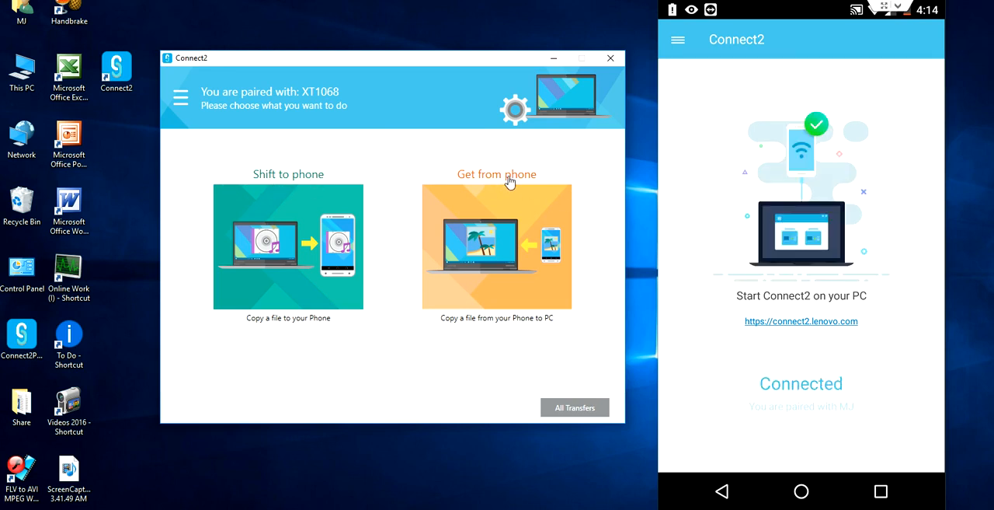
mouse_move(286, 237)
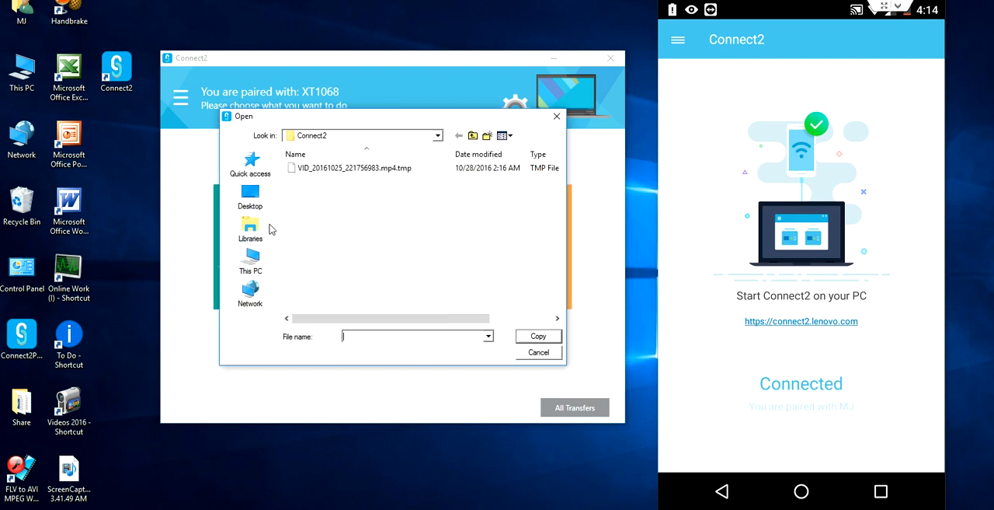
- Browse This PC in the file chooser, then cancel without copying
click(249, 260)
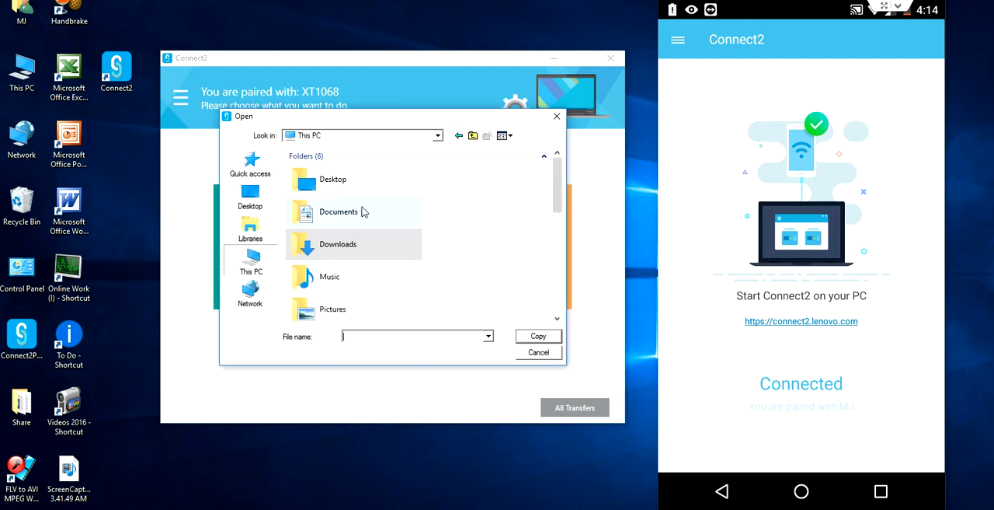
scroll(down, 3)
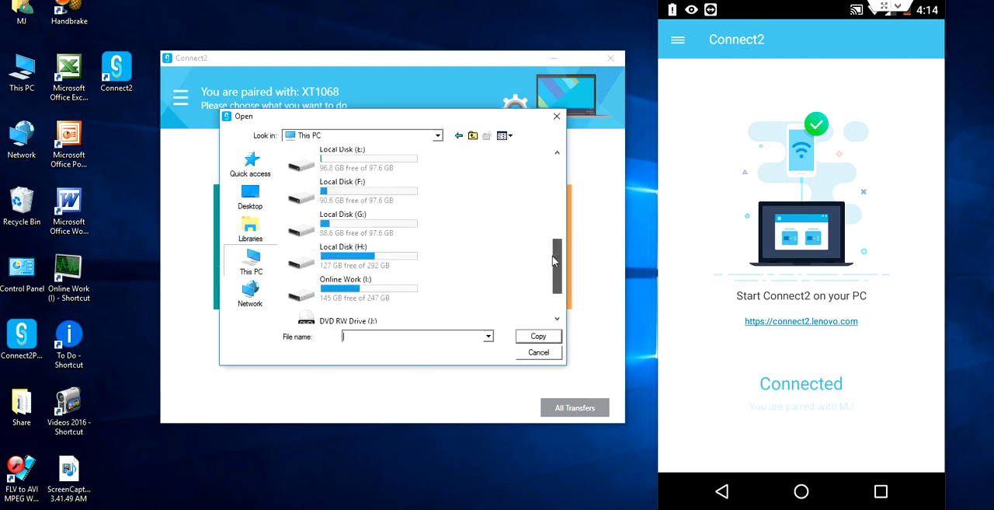
scroll(down, 3)
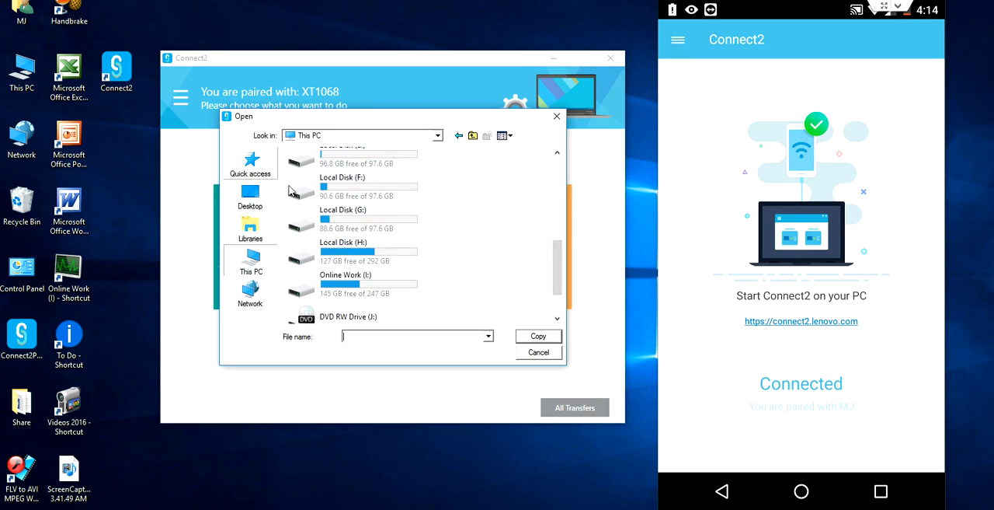
click(538, 352)
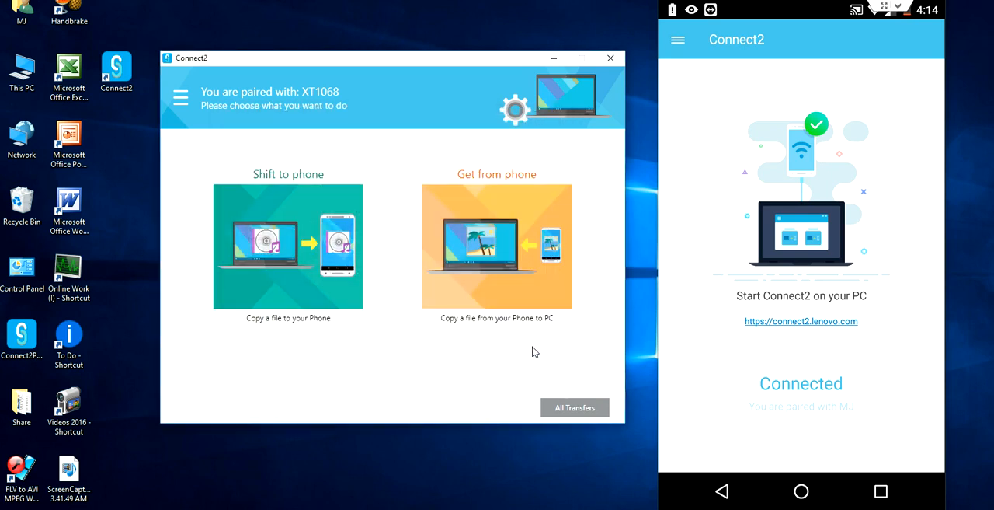
mouse_move(491, 265)
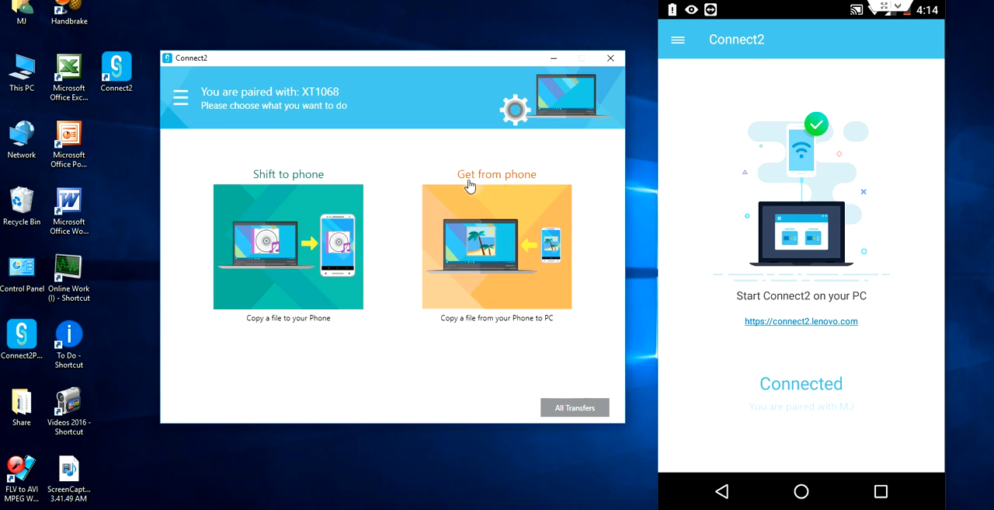
mouse_move(521, 220)
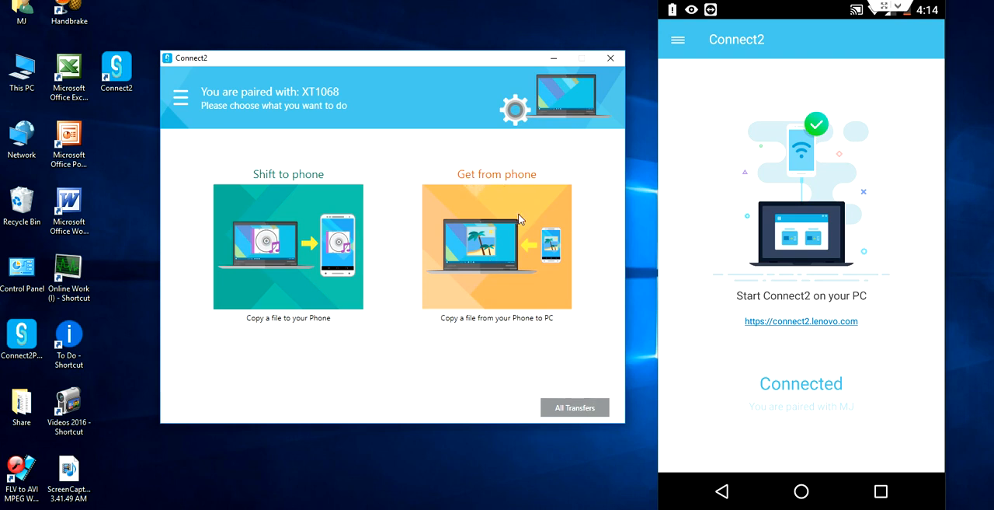
- Under 'Get from phone', check Videos, return to Pictures and copy a photo
click(496, 247)
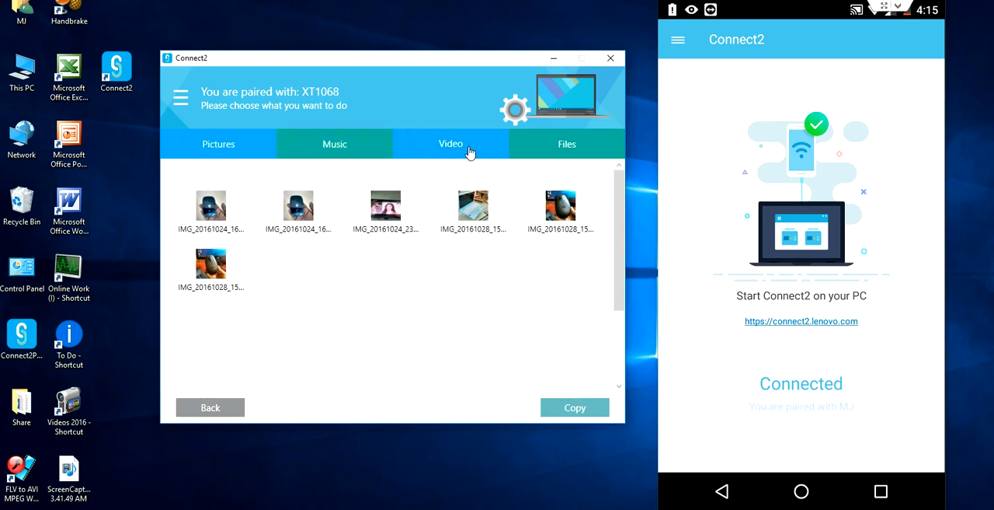
click(451, 144)
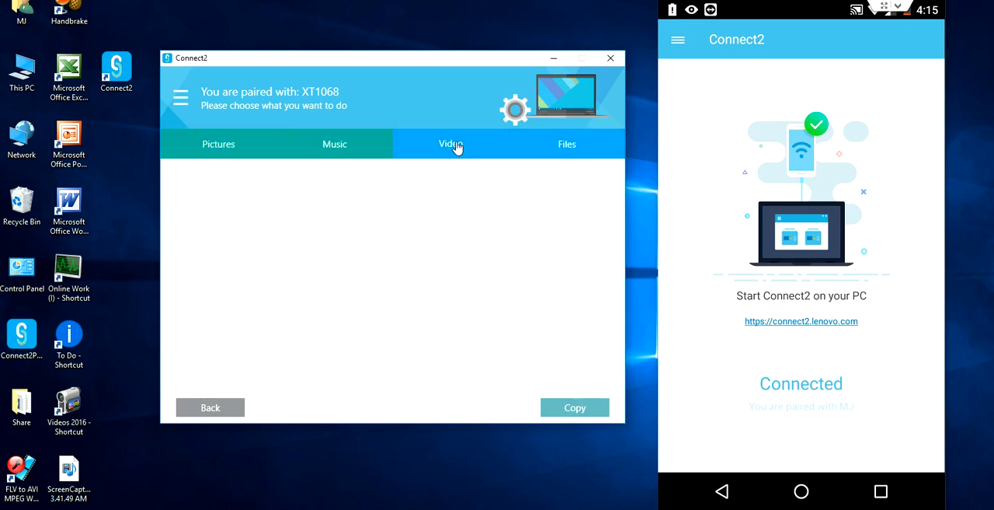
click(218, 144)
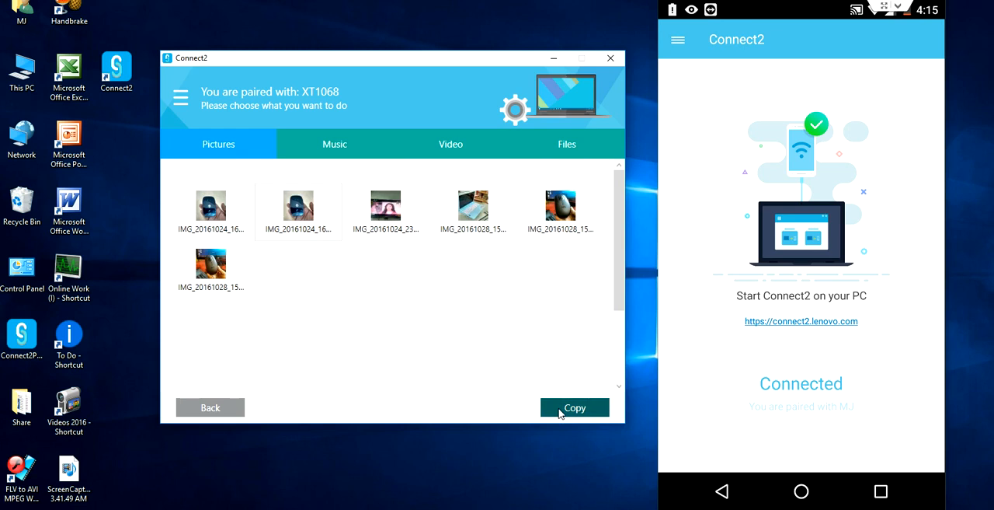
click(574, 407)
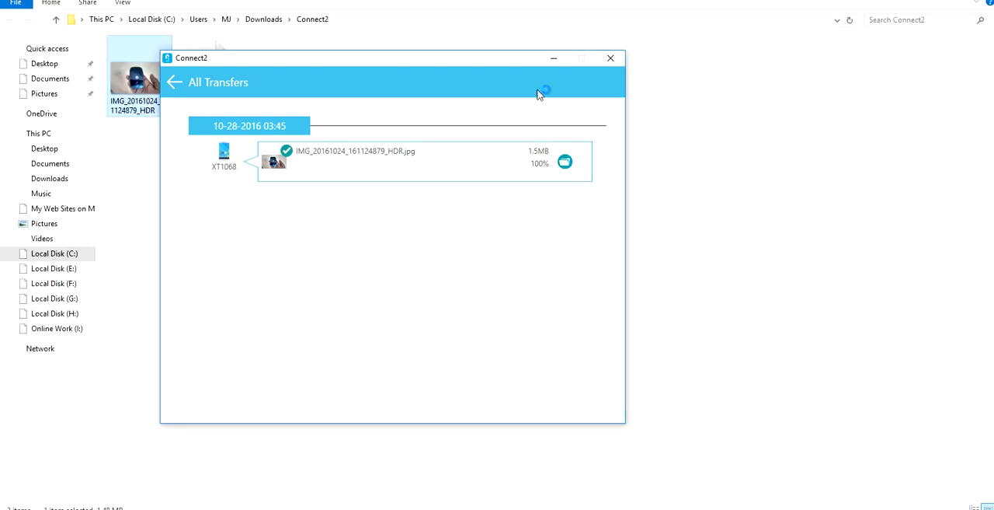
- Bring the Downloads\Connect2 folder with the copied photo to the front
click(610, 58)
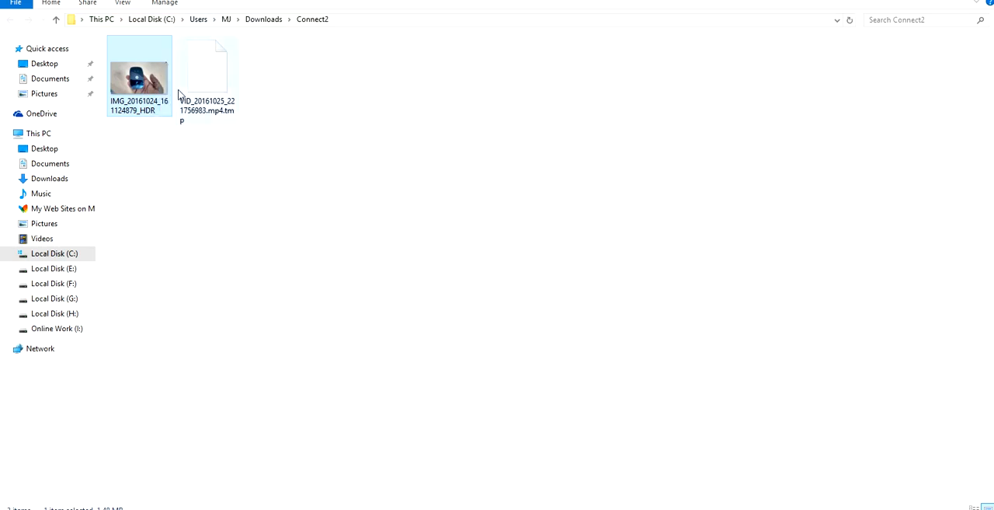